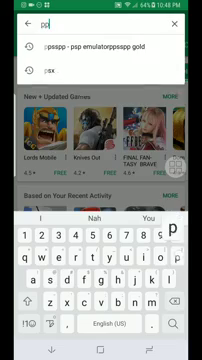
# - Search the Play Store for the PPSSPP emulator, then run a search for 'rar'
pyautogui.write('psspp')
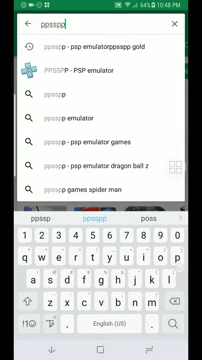
pyautogui.click(101, 69)
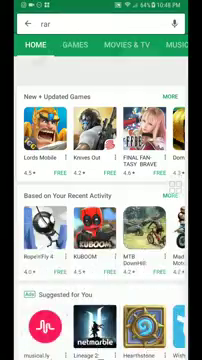
pyautogui.press('Enter')
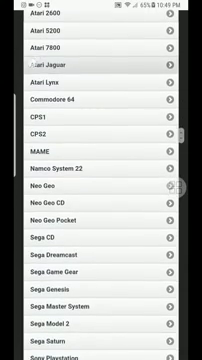
# - Browse CoolROM's Sony PlayStation Portable ISOs listed alphabetically by letter
pyautogui.scroll(-3)
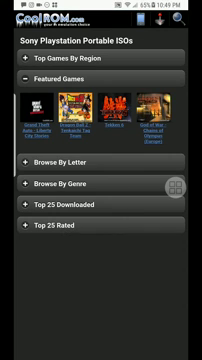
pyautogui.click(101, 159)
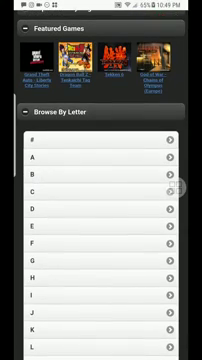
pyautogui.scroll(-3)
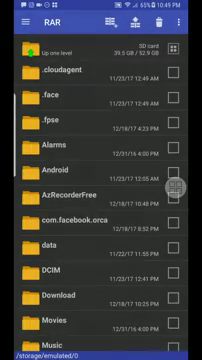
# - Open Dragon Ball Z - Shin Budokai.7z from Download and select its ISO for extraction
pyautogui.scroll(-3)
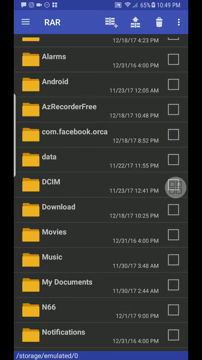
pyautogui.scroll(-3)
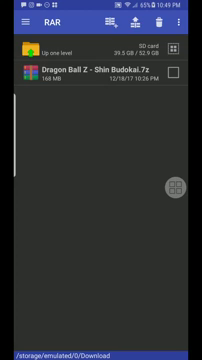
pyautogui.doubleClick(90, 77)
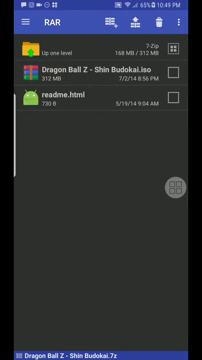
pyautogui.click(185, 77)
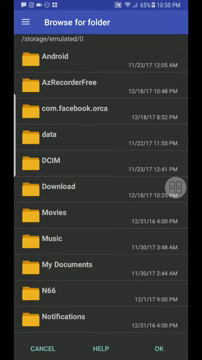
# - Scroll the Browse for folder dialog toward the PSP folder on internal storage
pyautogui.scroll(-3)
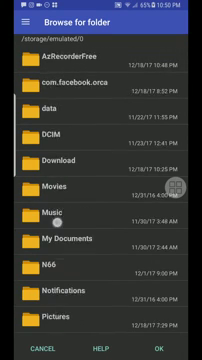
pyautogui.scroll(-3)
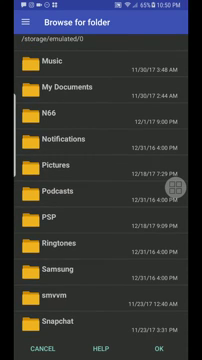
pyautogui.scroll(-3)
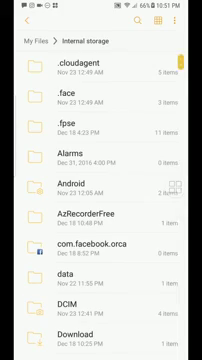
# - Verify the 312 MB ISO in PSP/GAME, return to internal storage, and open PSP folder actions
pyautogui.scroll(-3)
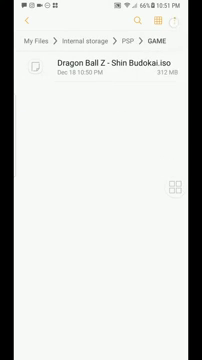
pyautogui.click(181, 23)
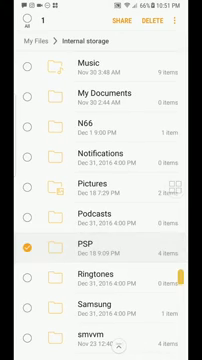
pyautogui.click(189, 23)
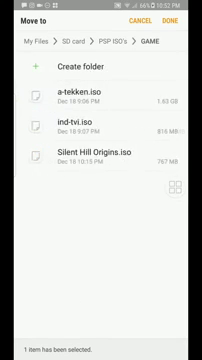
# - Confirm moving the Shin Budokai ISO into the SD card's PSP ISO's/GAME folder
pyautogui.click(184, 23)
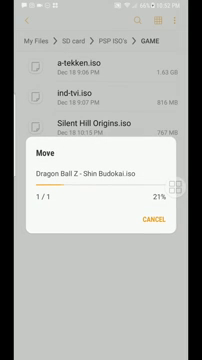